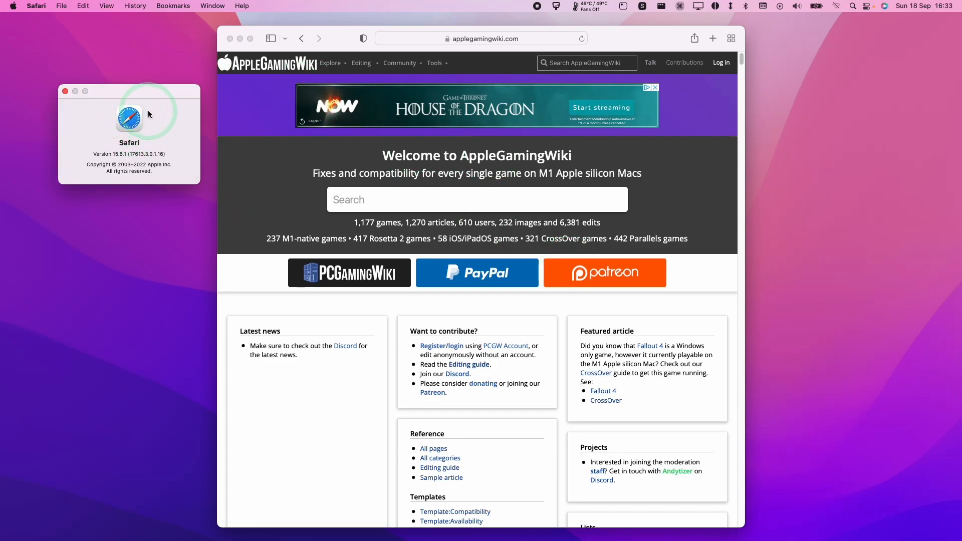
mouse_move(201, 130)
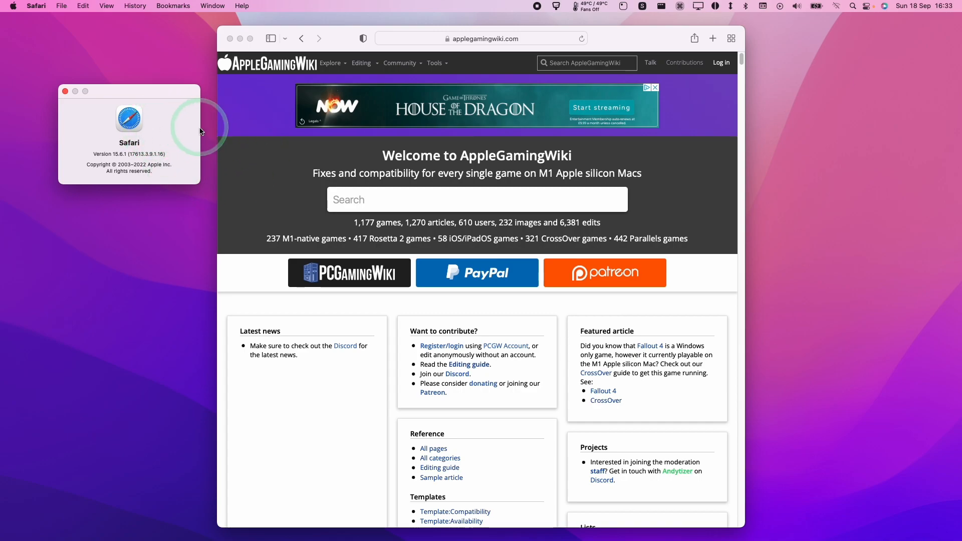
- Open Safari's settings, then close them along with the About Safari window
click(36, 6)
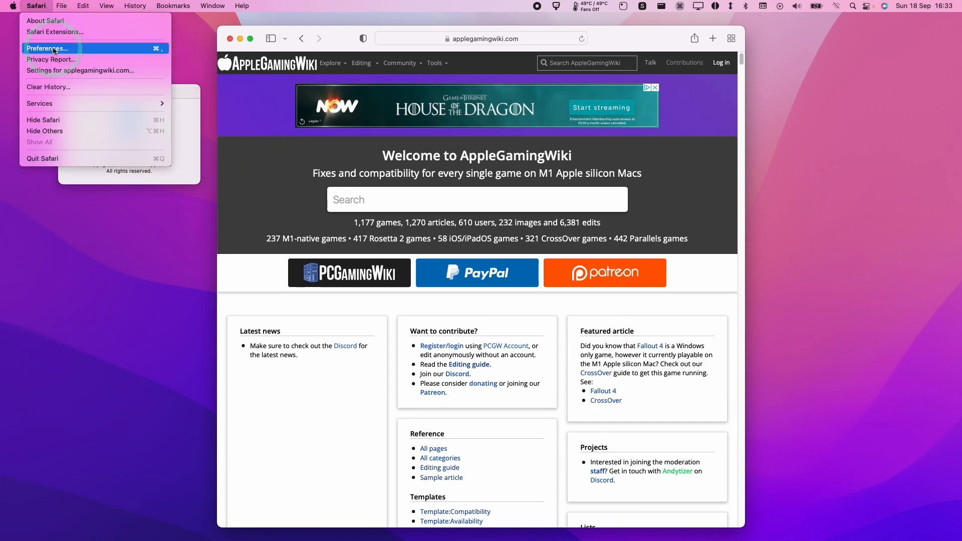
click(47, 49)
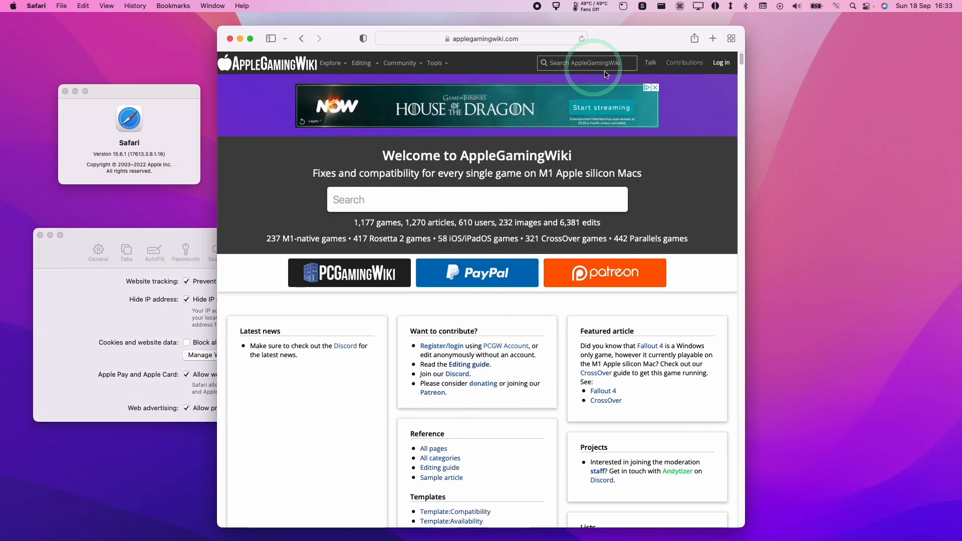
mouse_move(594, 183)
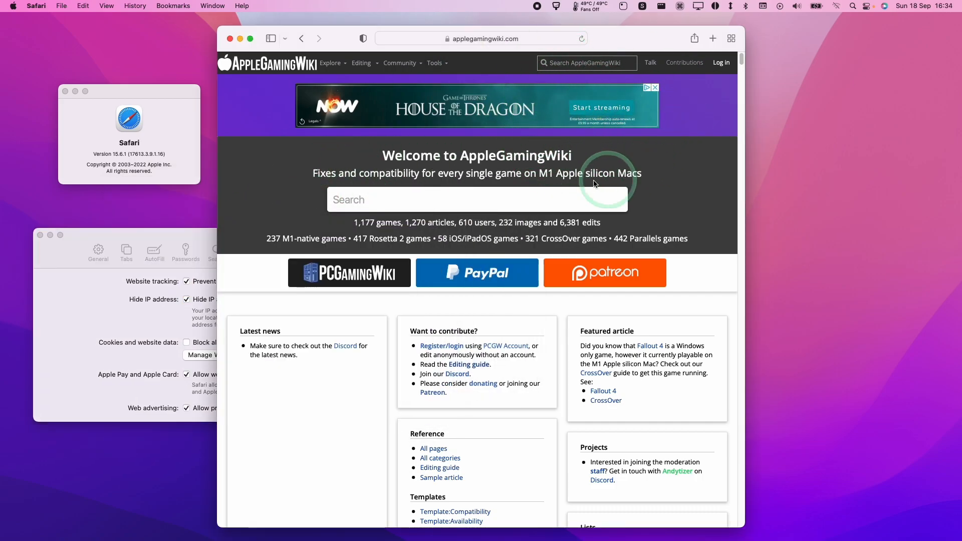
mouse_move(274, 101)
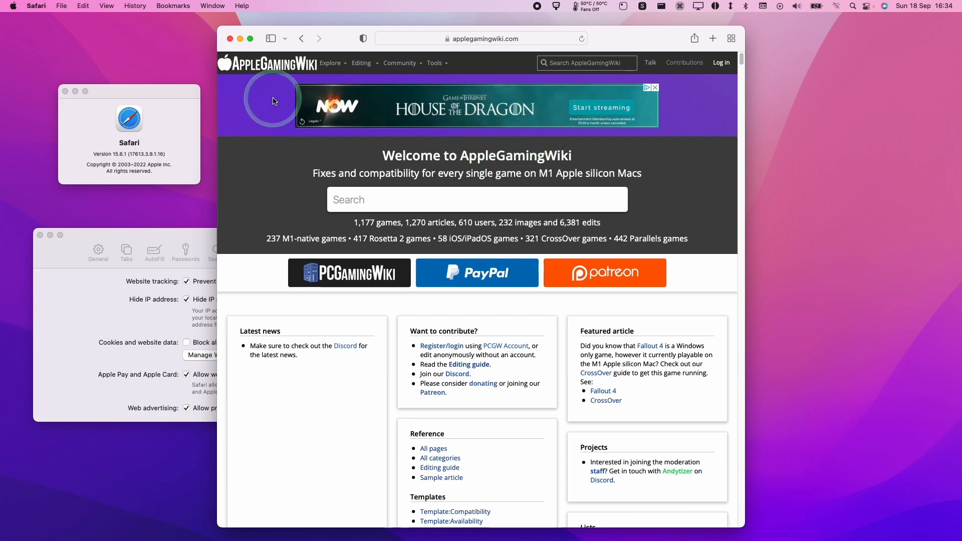
mouse_move(185, 250)
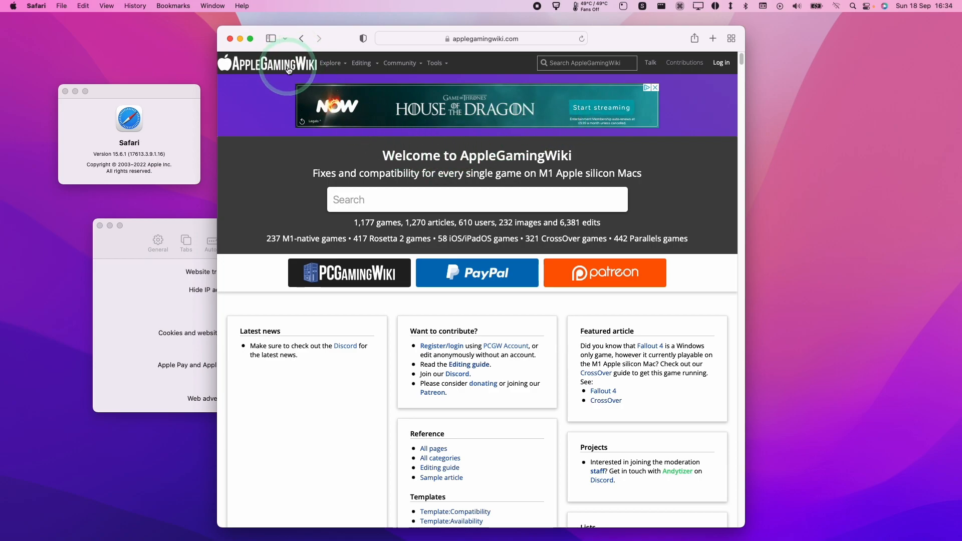
mouse_move(738, 72)
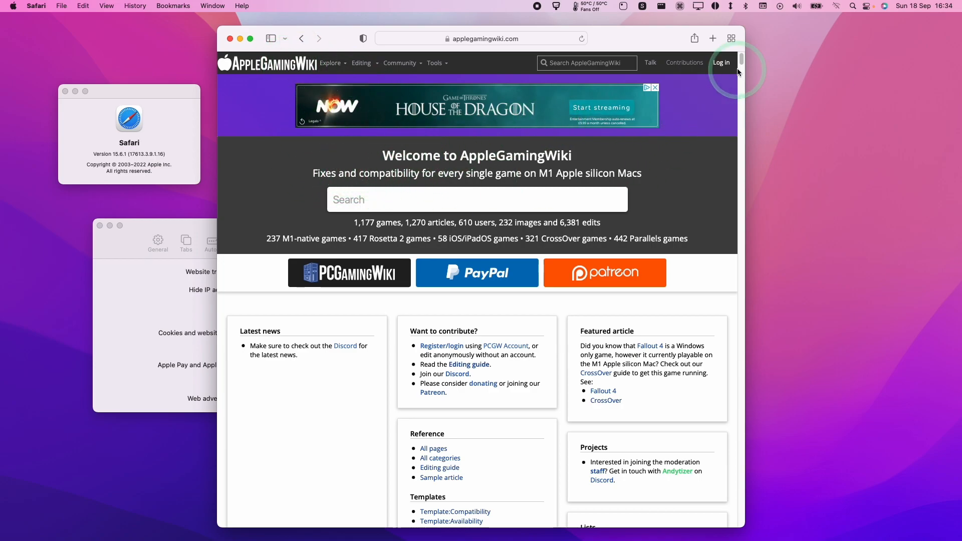
mouse_move(438, 77)
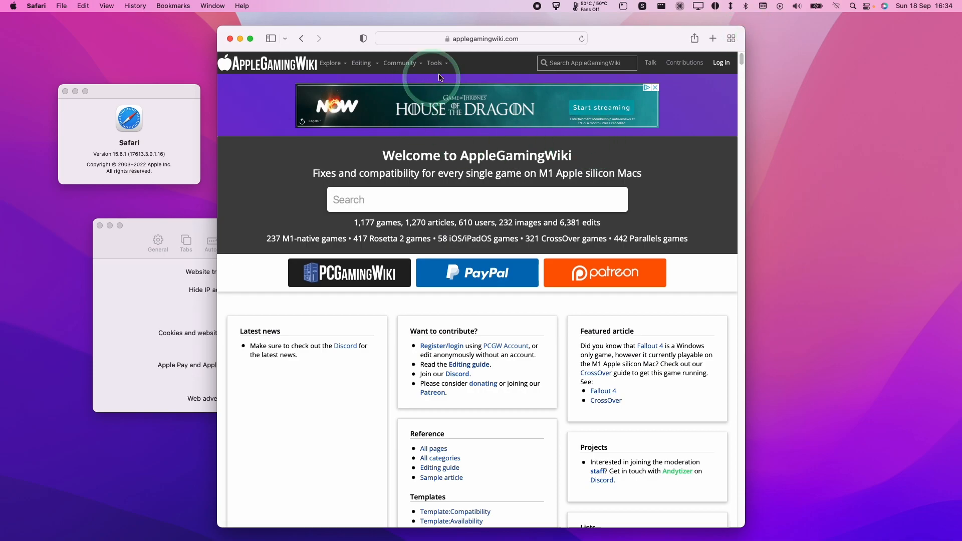
click(333, 241)
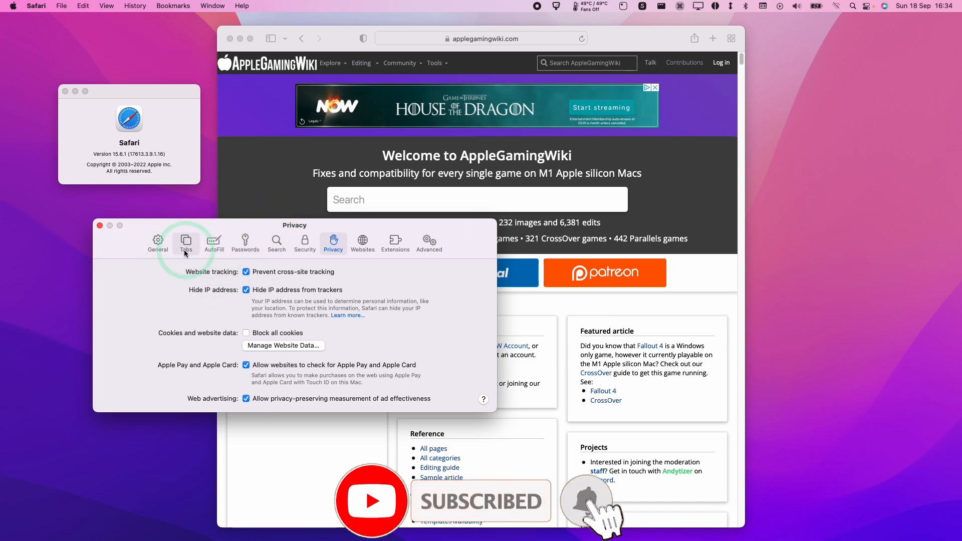
click(99, 225)
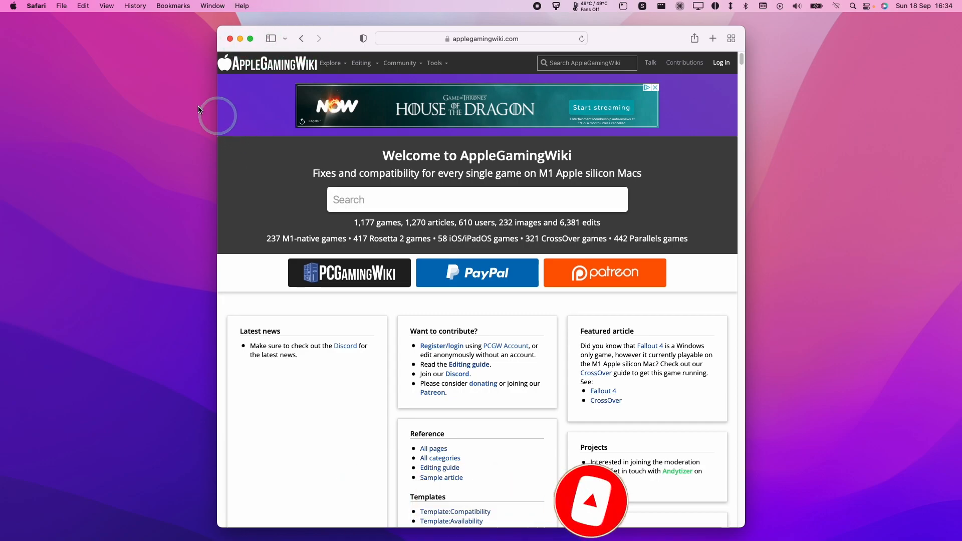
- Reopen Safari settings on the Privacy tab and show Manage Website Data
click(36, 5)
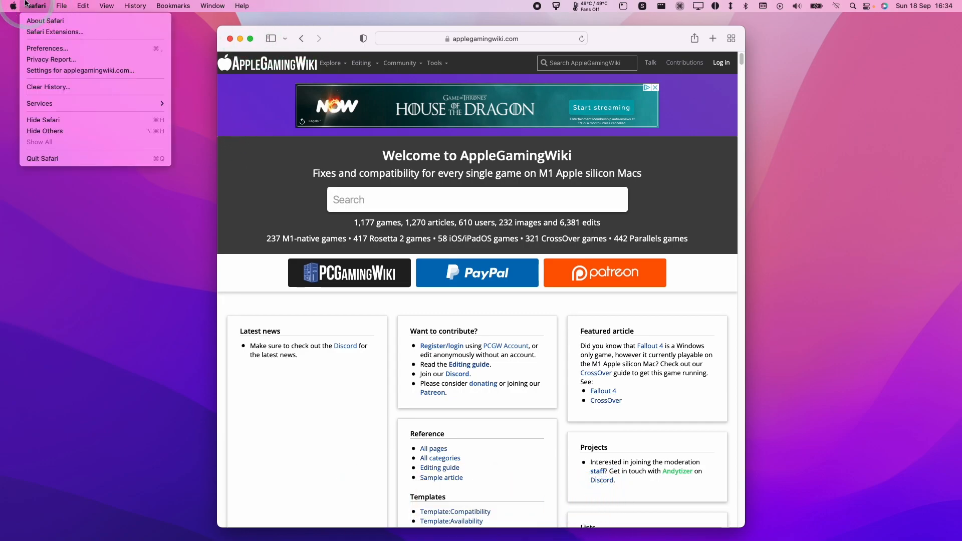
mouse_move(47, 48)
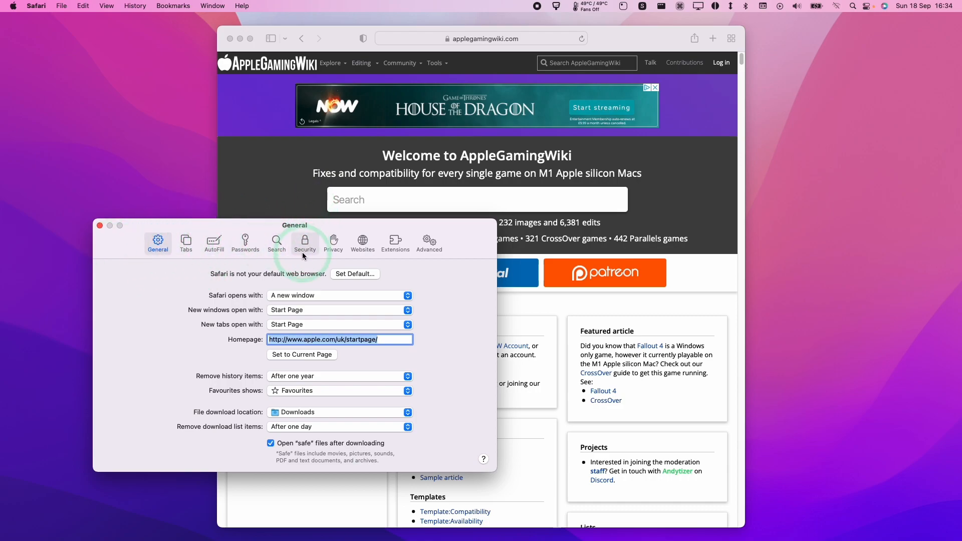
mouse_move(333, 241)
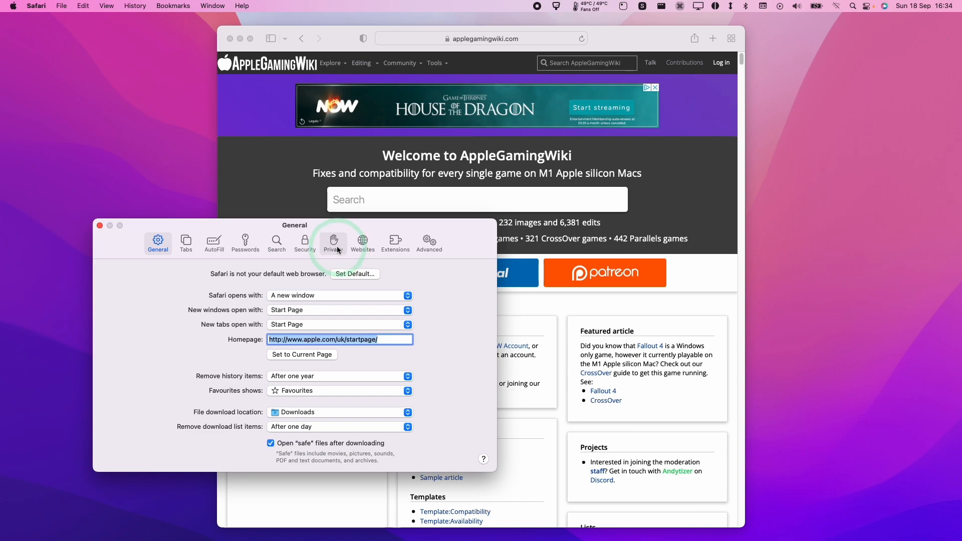
click(333, 240)
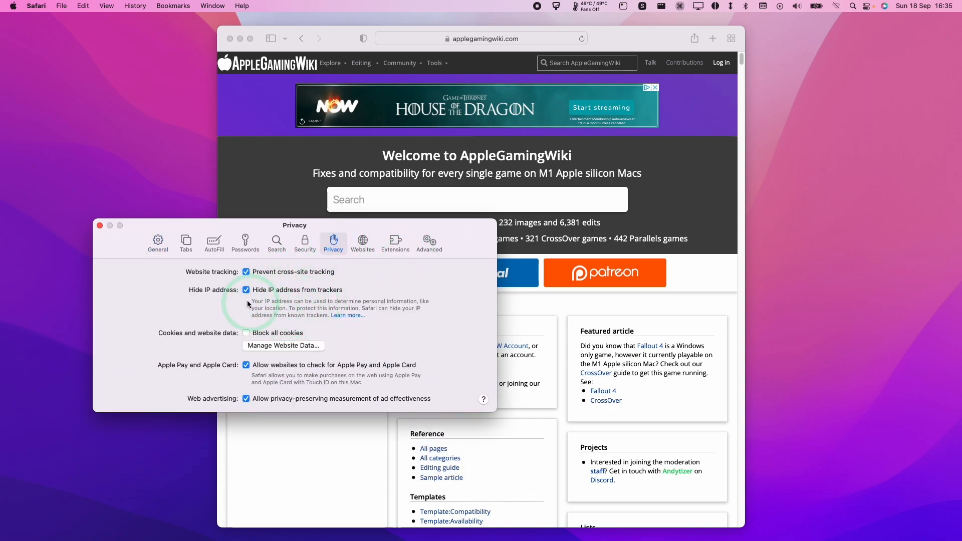
mouse_move(282, 338)
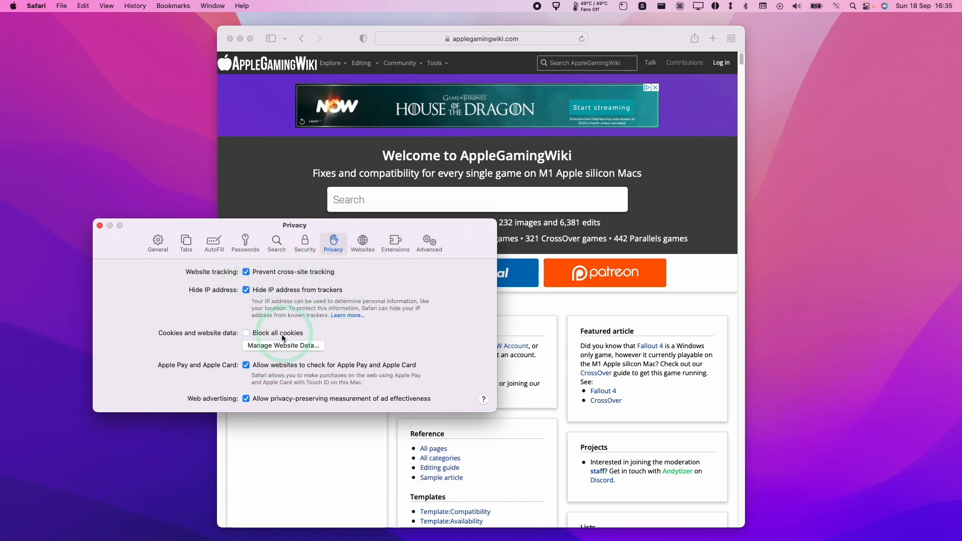
mouse_move(277, 323)
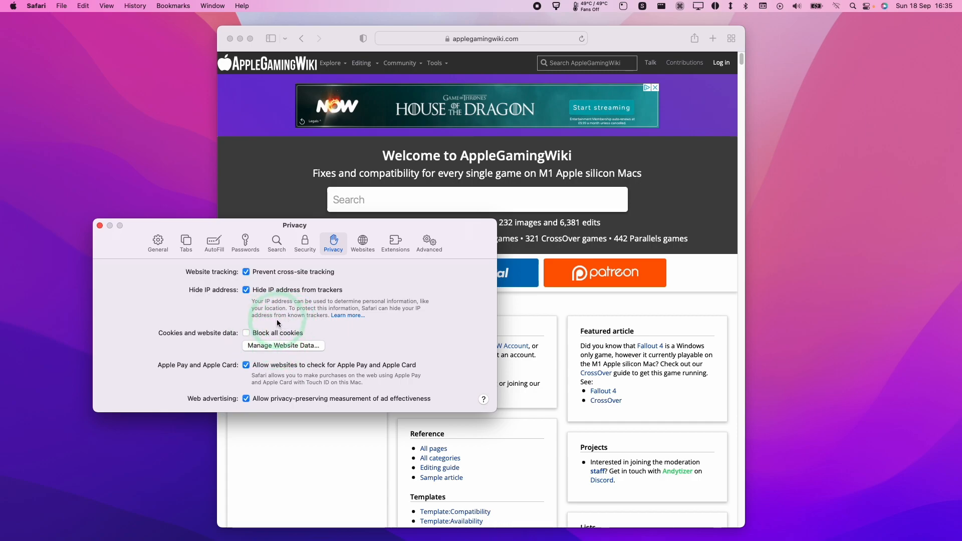
mouse_move(336, 202)
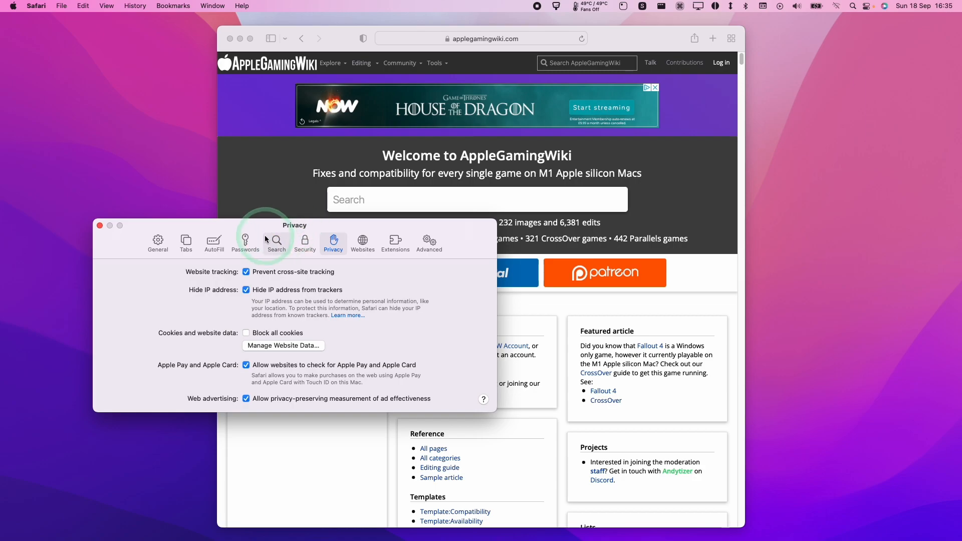
mouse_move(156, 341)
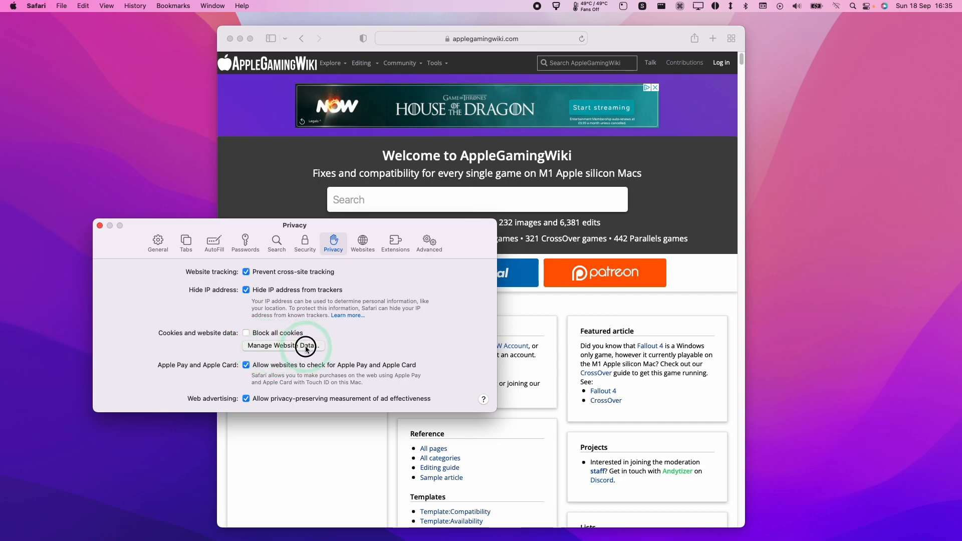
click(281, 345)
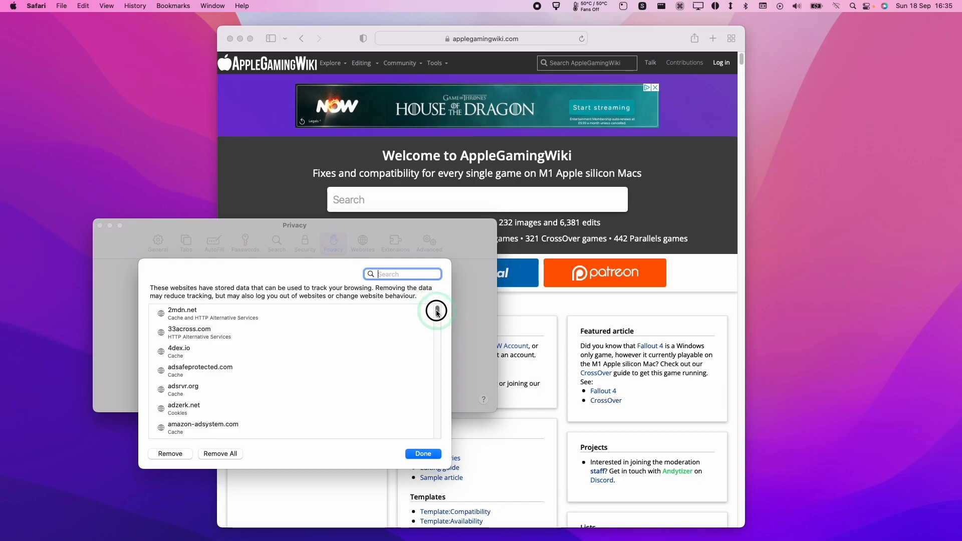
- Focus the website-data search field and scroll down toward applegamingwiki.com
click(402, 273)
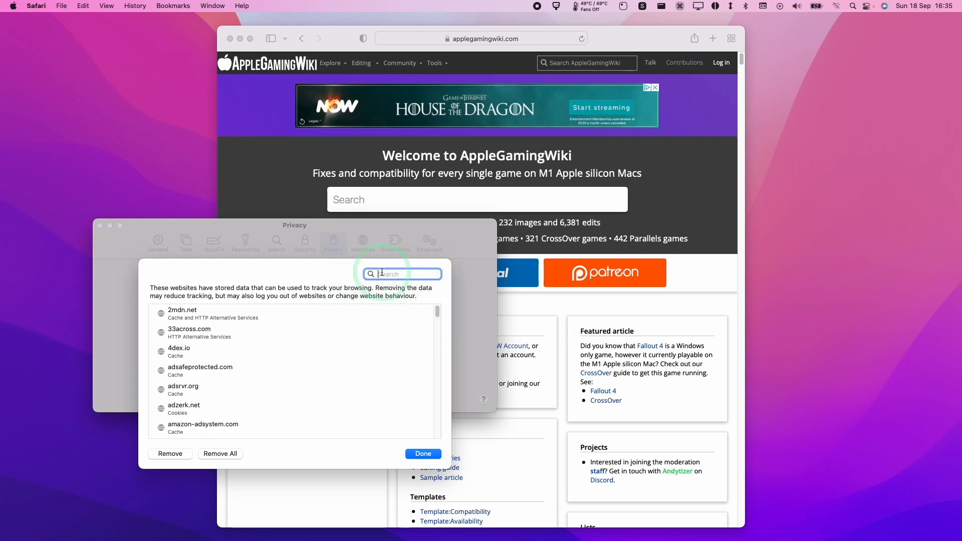
mouse_move(478, 152)
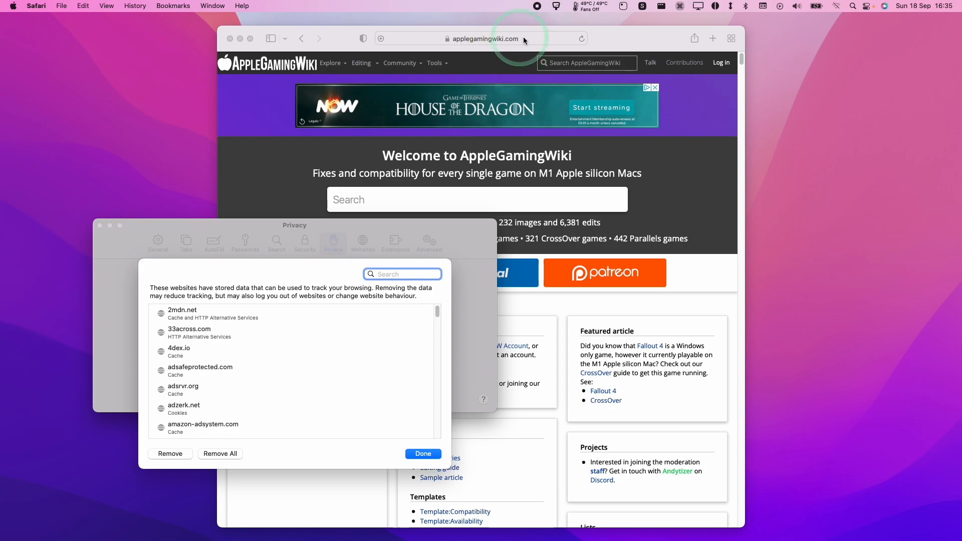
mouse_move(527, 30)
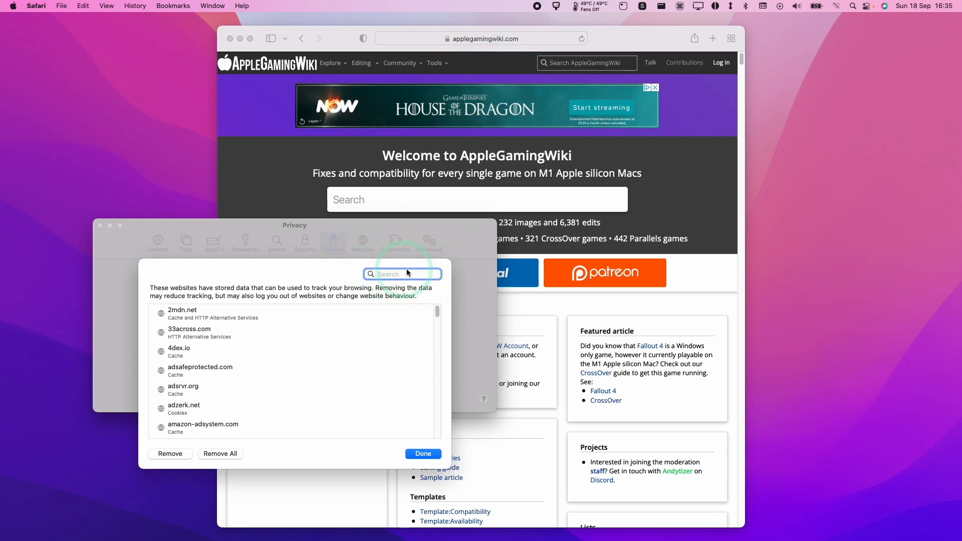
scroll(down, 3)
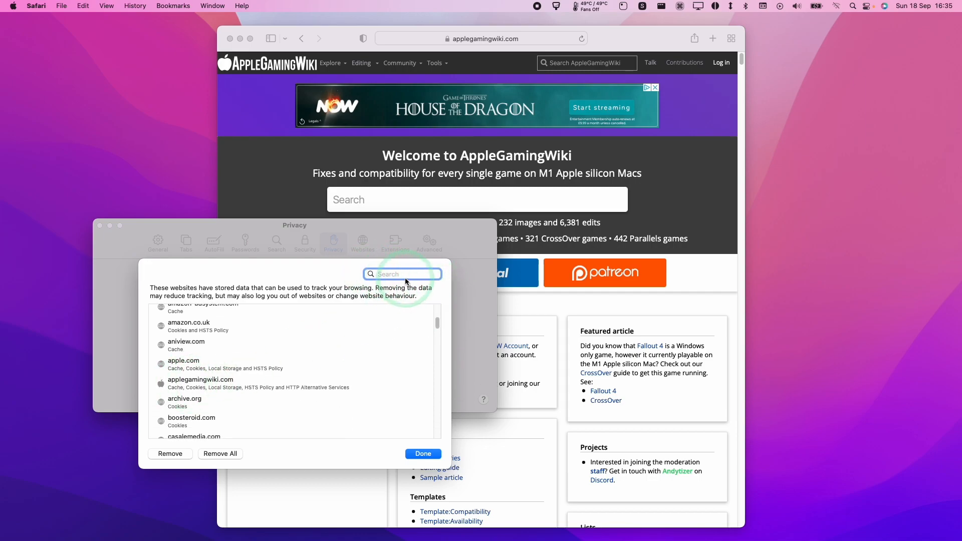
- Filter by 'applegaming', select applegamingwiki.com, then clear the search filter
text(applegaming)
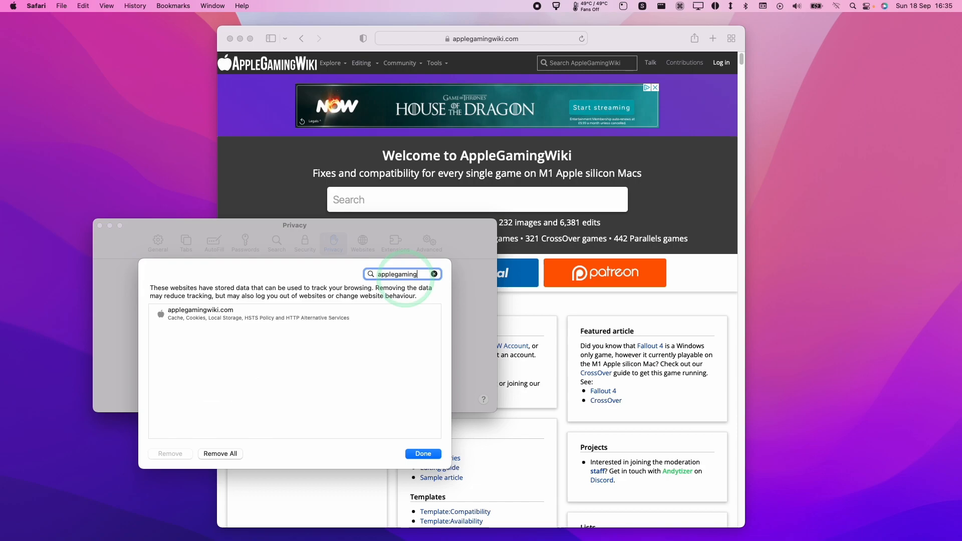
click(295, 314)
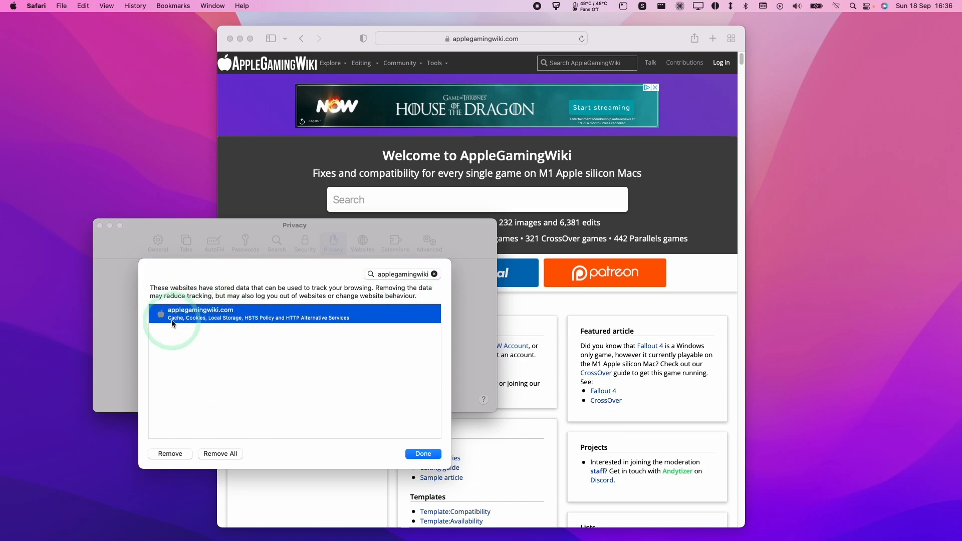
mouse_move(260, 320)
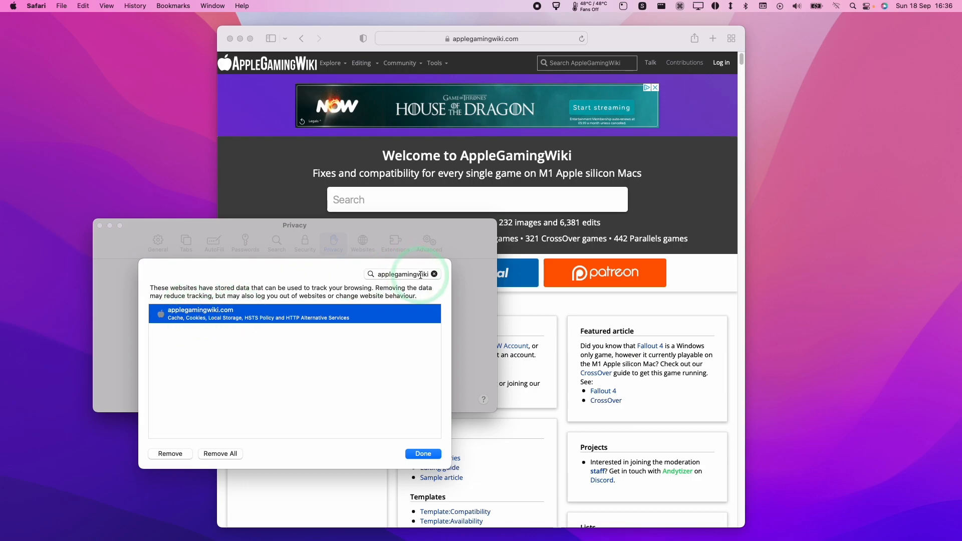
click(434, 274)
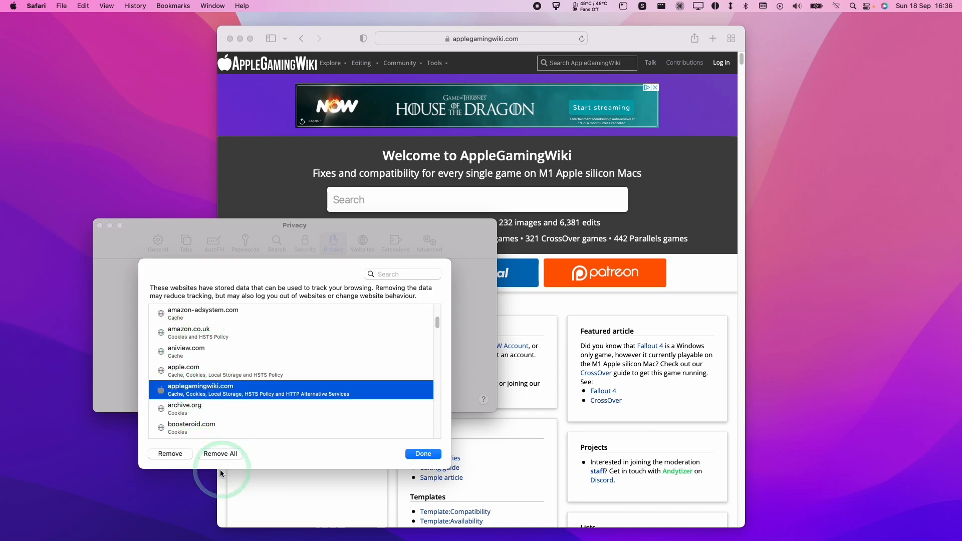
mouse_move(317, 362)
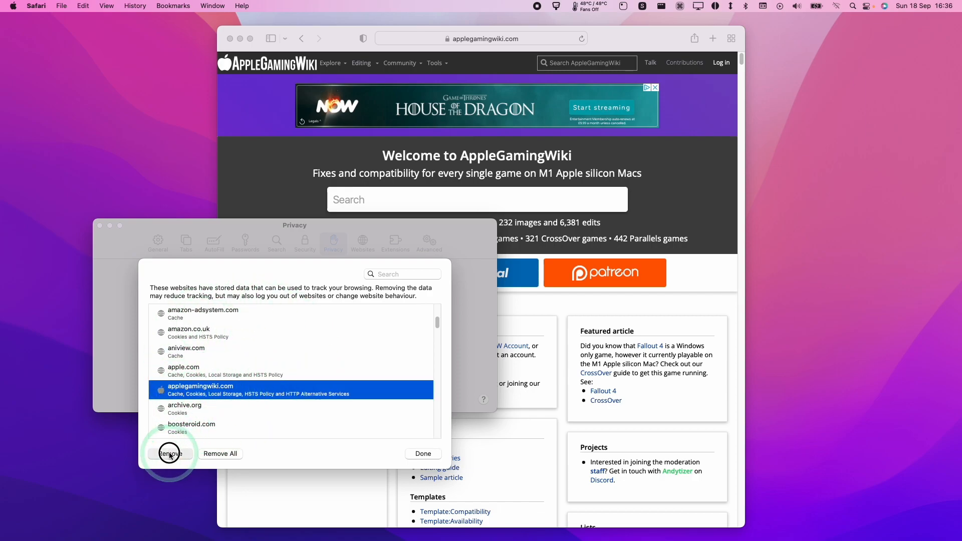
- Remove the selected applegamingwiki.com data and close the list with Done
click(170, 453)
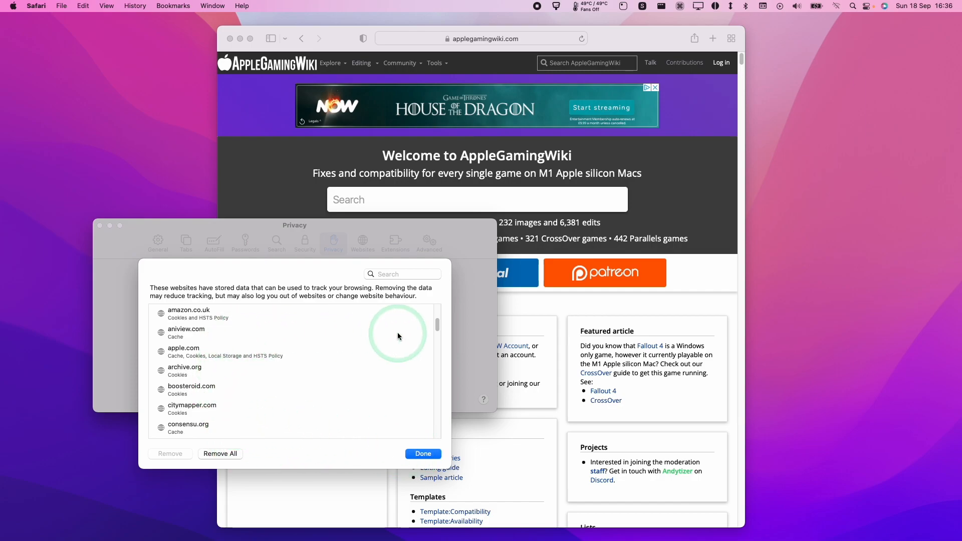
click(423, 453)
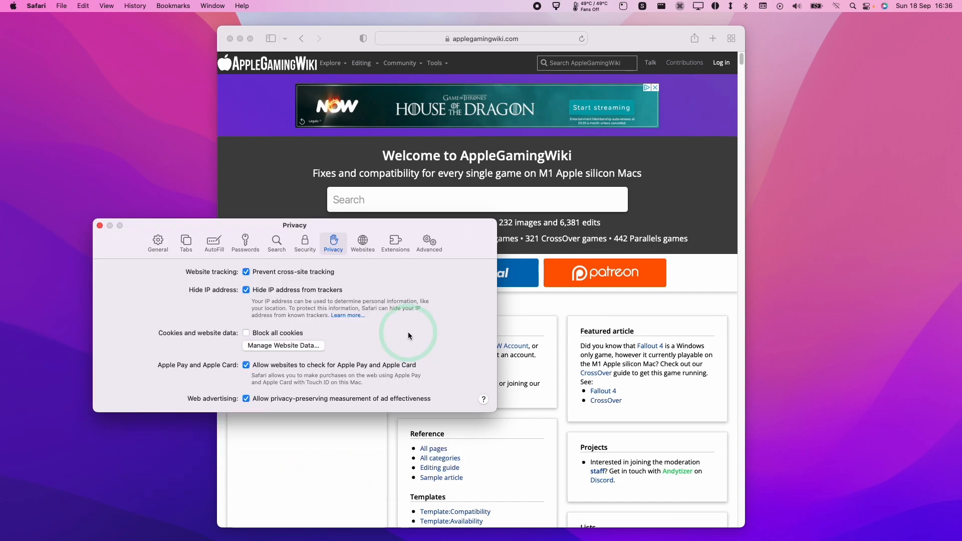
mouse_move(255, 202)
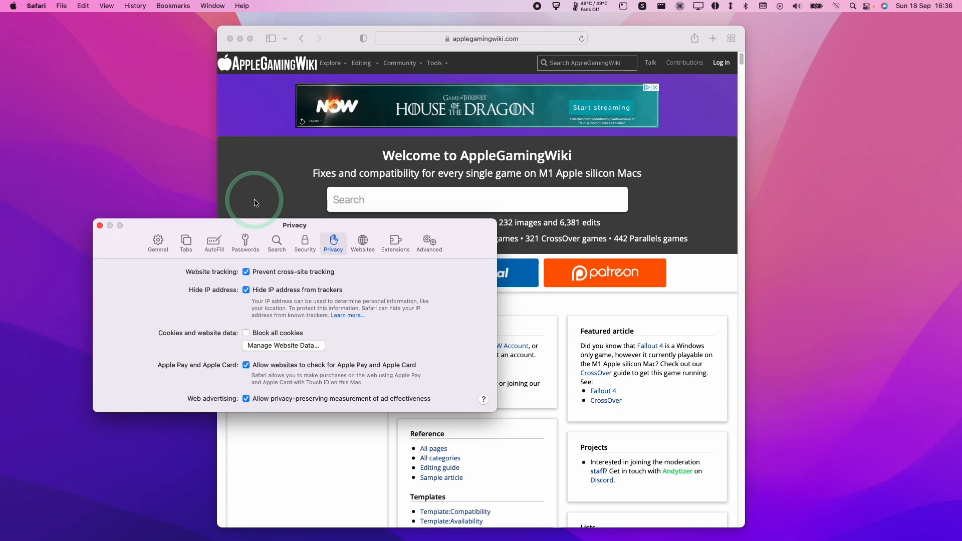